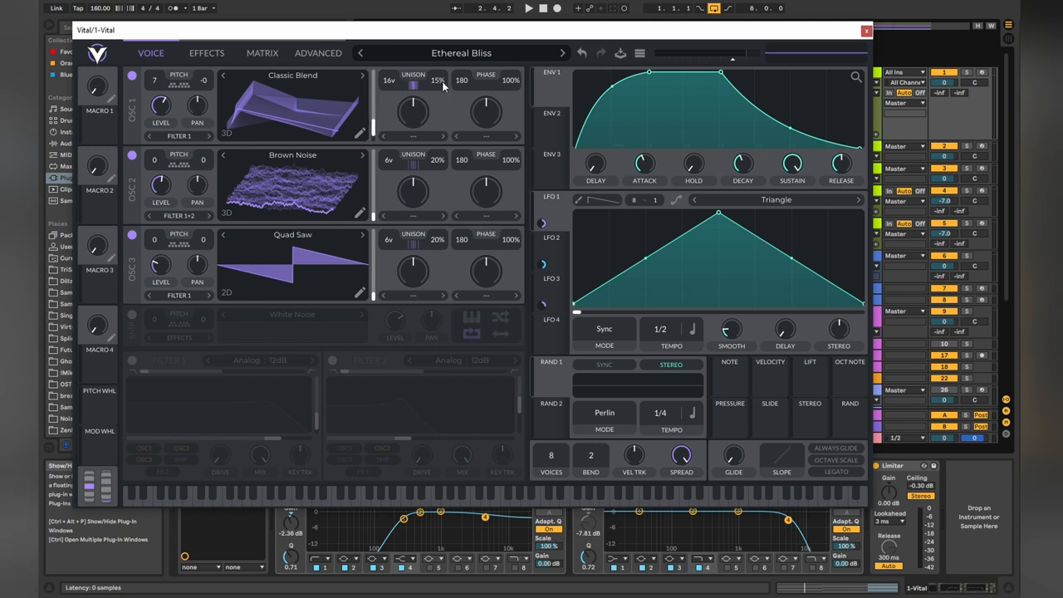
{"action": "mouse_move", "coordinate": [291, 182]}
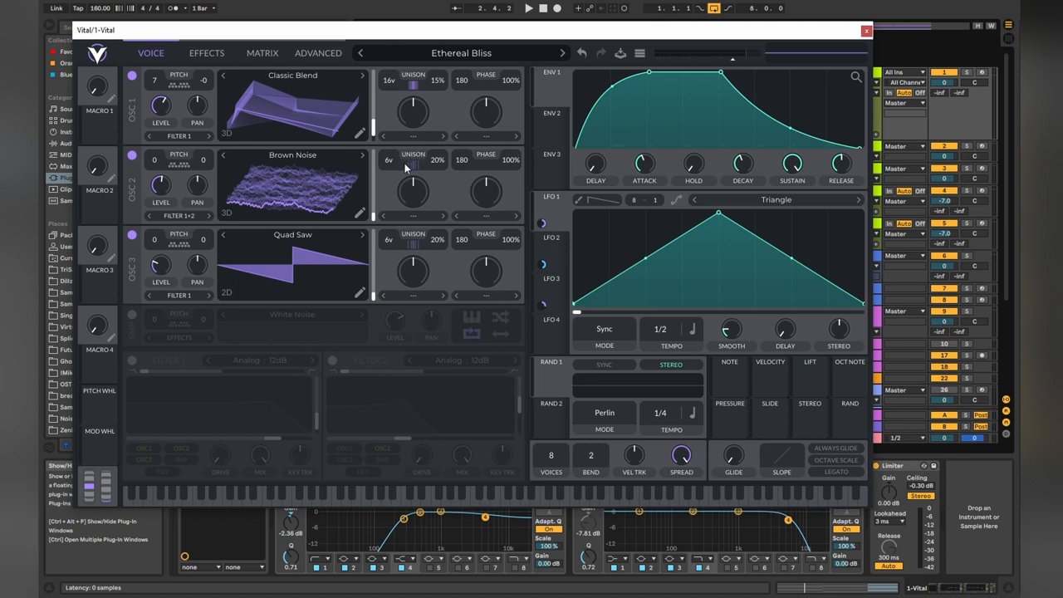
{"action": "mouse_move", "coordinate": [380, 257]}
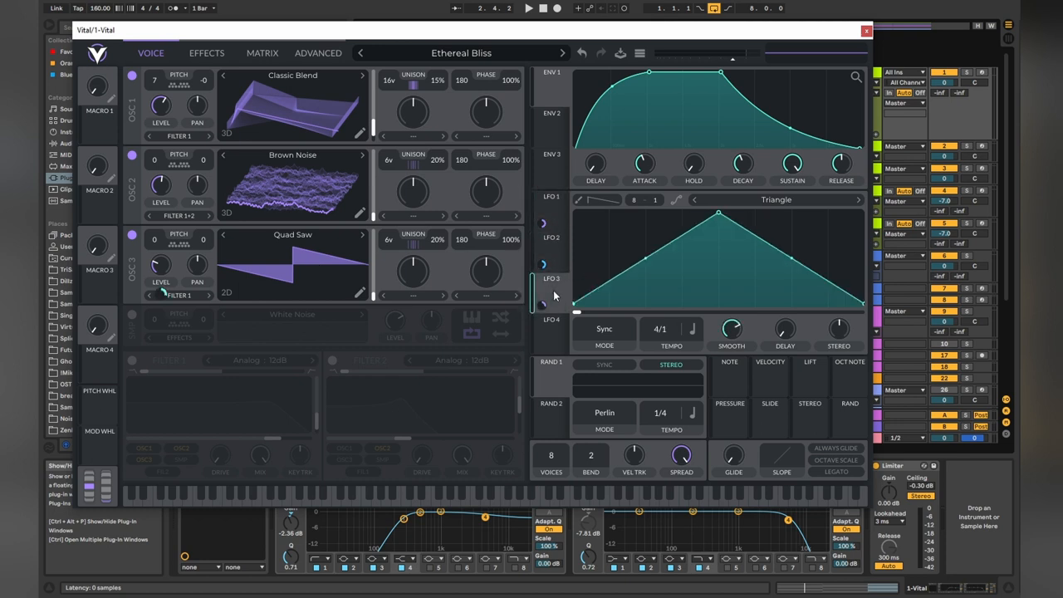
Step: Inspect the third LFO's 4/1 shape in Vital, return to the oscillator overview and close the pad window
{"action": "left_click", "coordinate": [206, 53]}
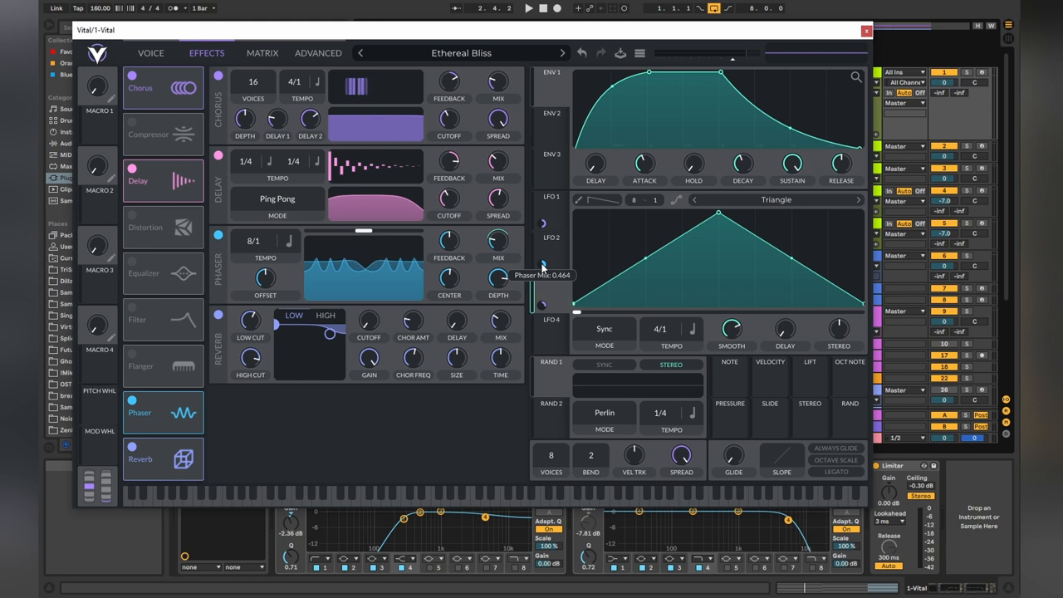
{"action": "left_click", "coordinate": [151, 53]}
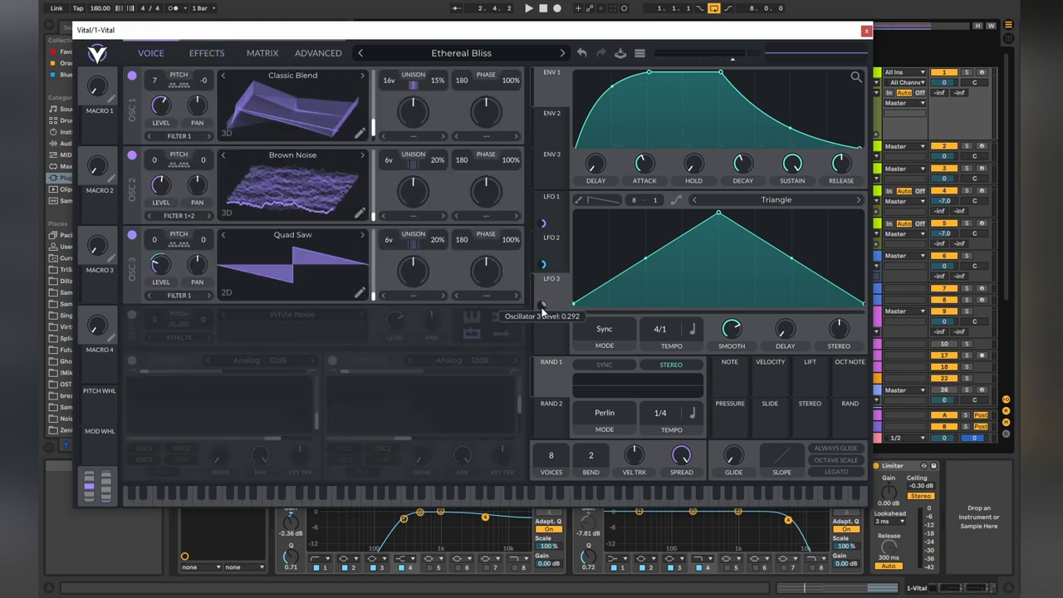
{"action": "left_click", "coordinate": [865, 29]}
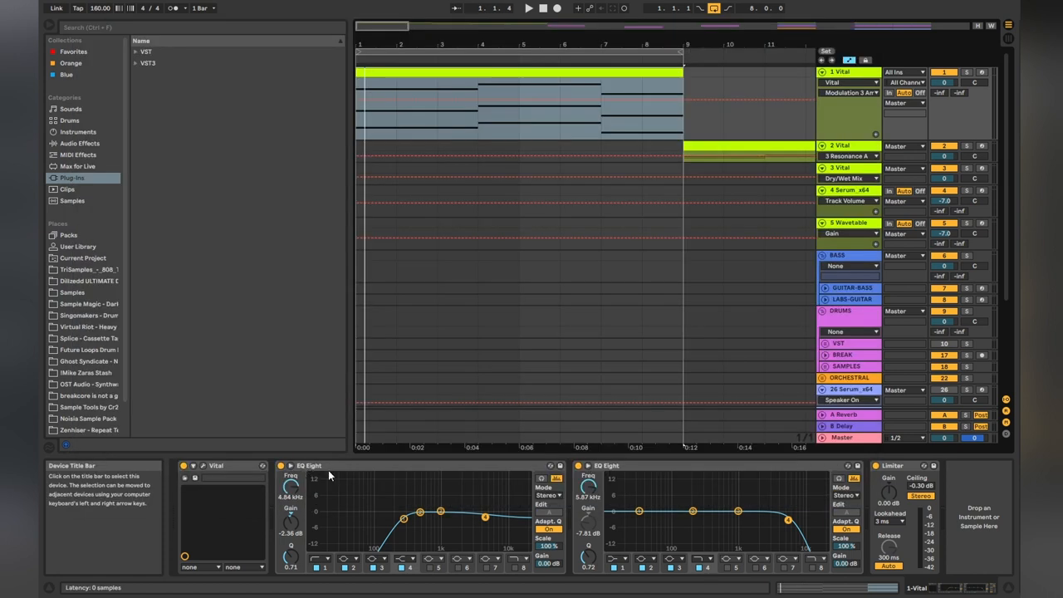
{"action": "mouse_move", "coordinate": [344, 505]}
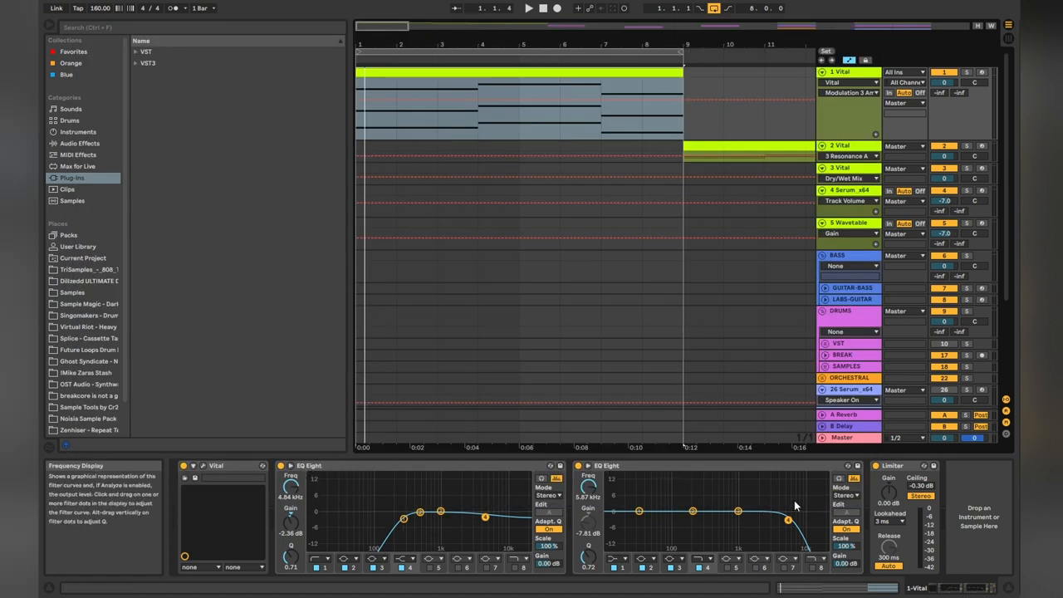
{"action": "mouse_move", "coordinate": [753, 501]}
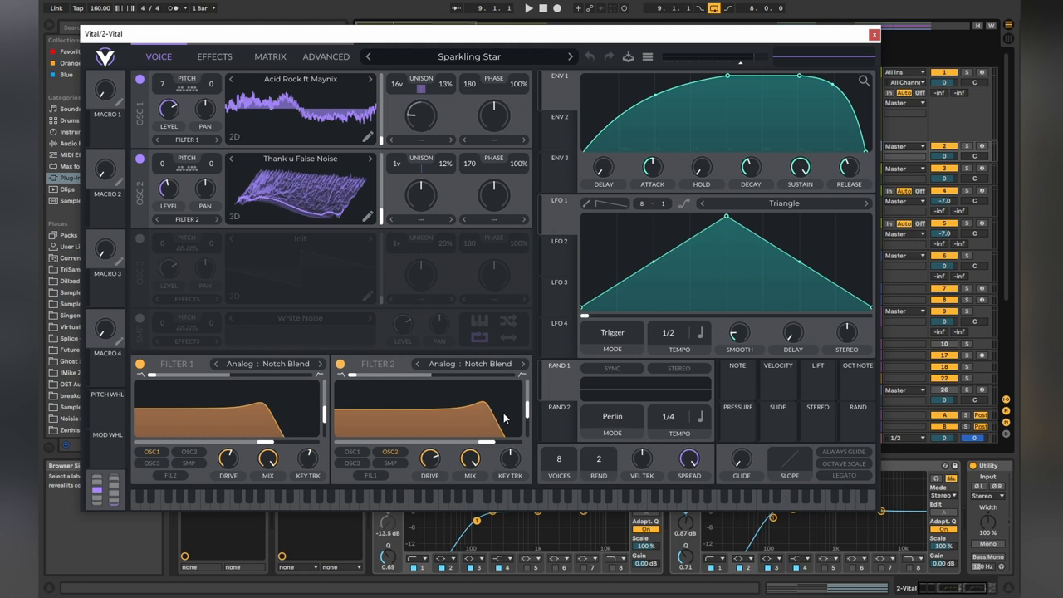
Step: View Sparkling Star's delay, flanger and reverb effects and reshape the ENV 1 attack curve
{"action": "left_click", "coordinate": [214, 57]}
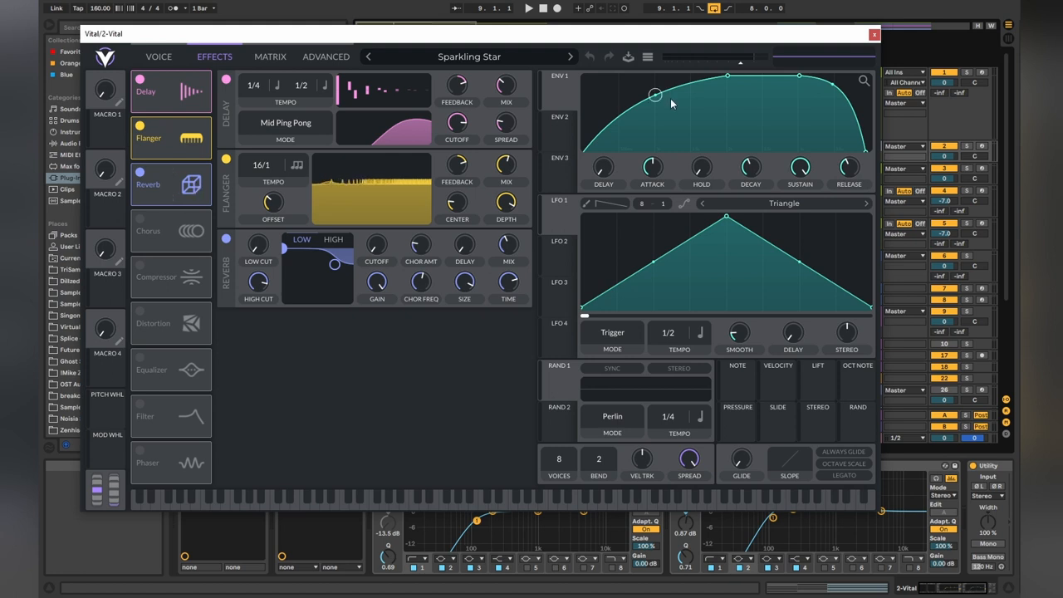
{"action": "left_click_drag", "start_coordinate": [655, 95], "coordinate": [831, 83]}
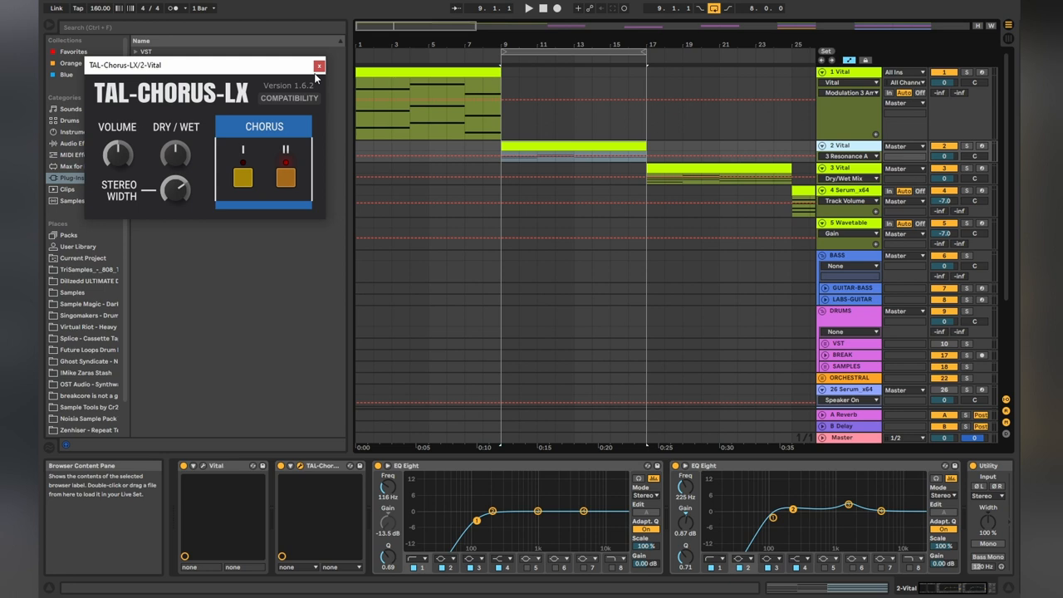
Step: Close the TAL-Chorus-LX window to reveal track 2's EQ Eights and Utility
{"action": "left_click", "coordinate": [317, 65]}
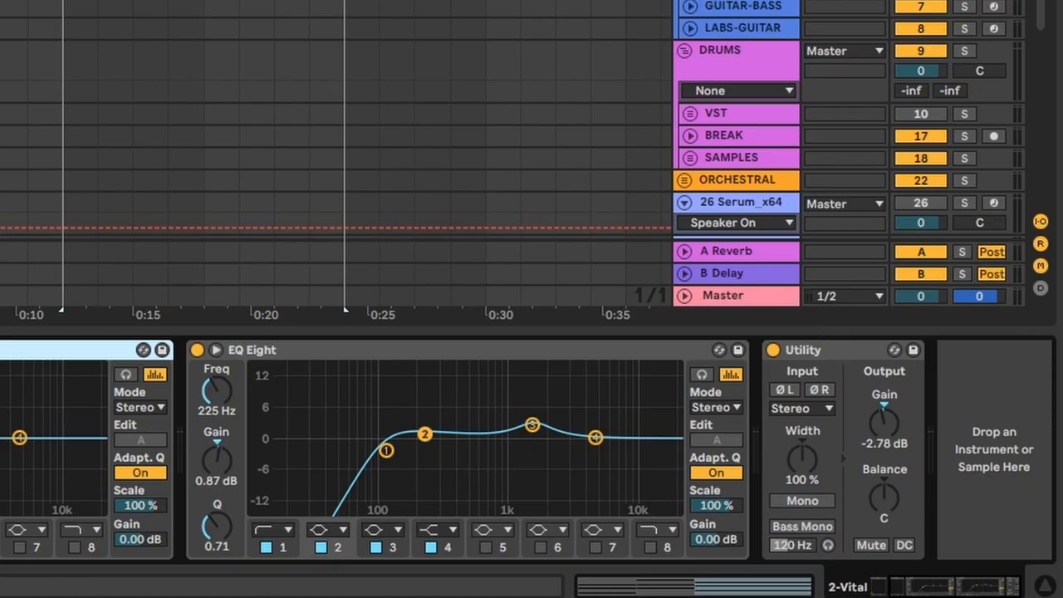
{"action": "mouse_move", "coordinate": [933, 472]}
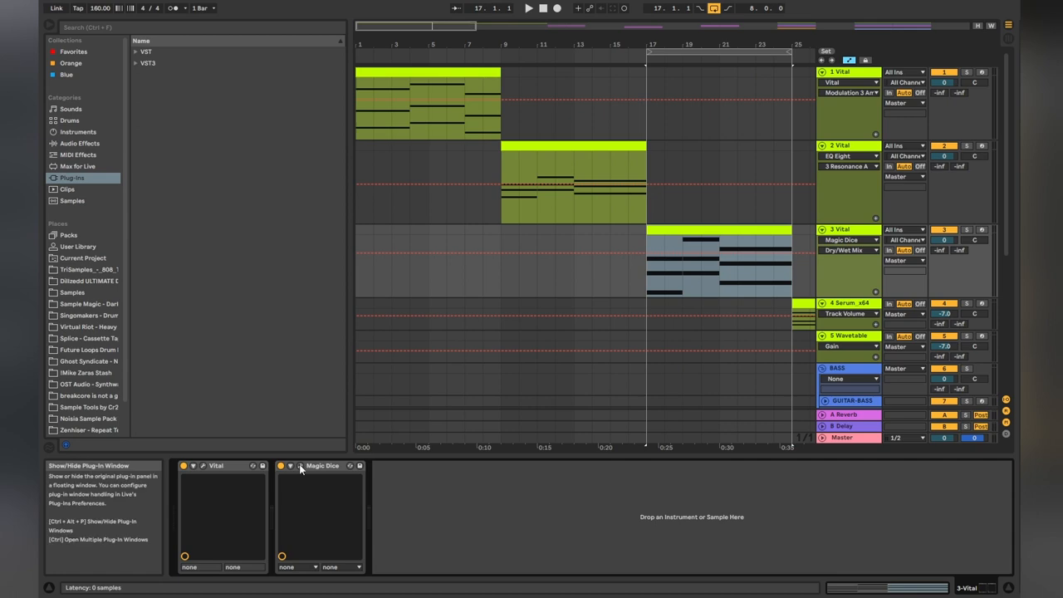
Step: Toggle the Magic Dice plug-in window on the 3 Vital track
{"action": "left_click", "coordinate": [291, 467]}
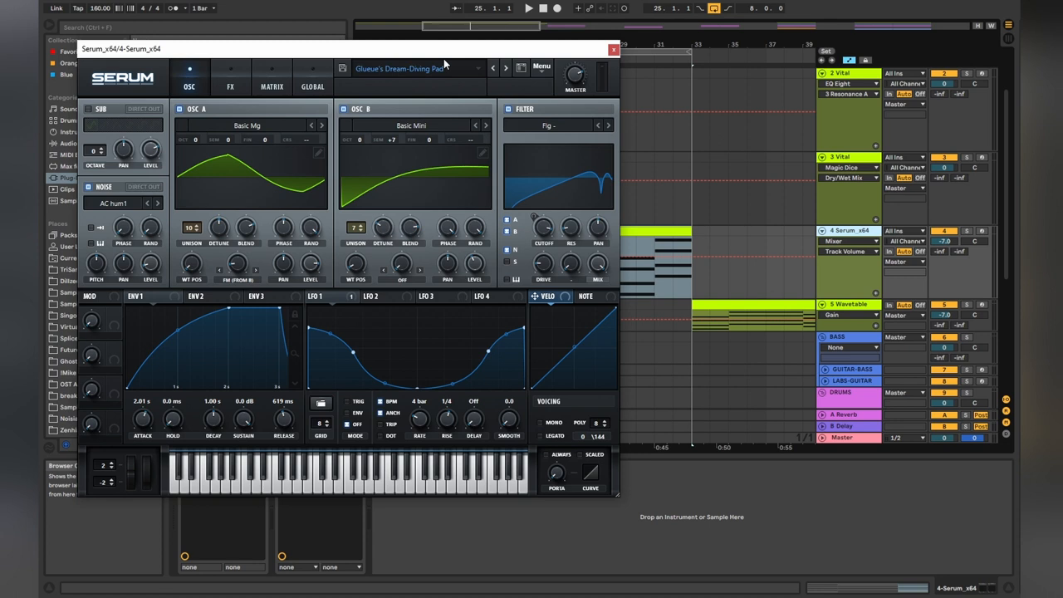
{"action": "mouse_move", "coordinate": [381, 238]}
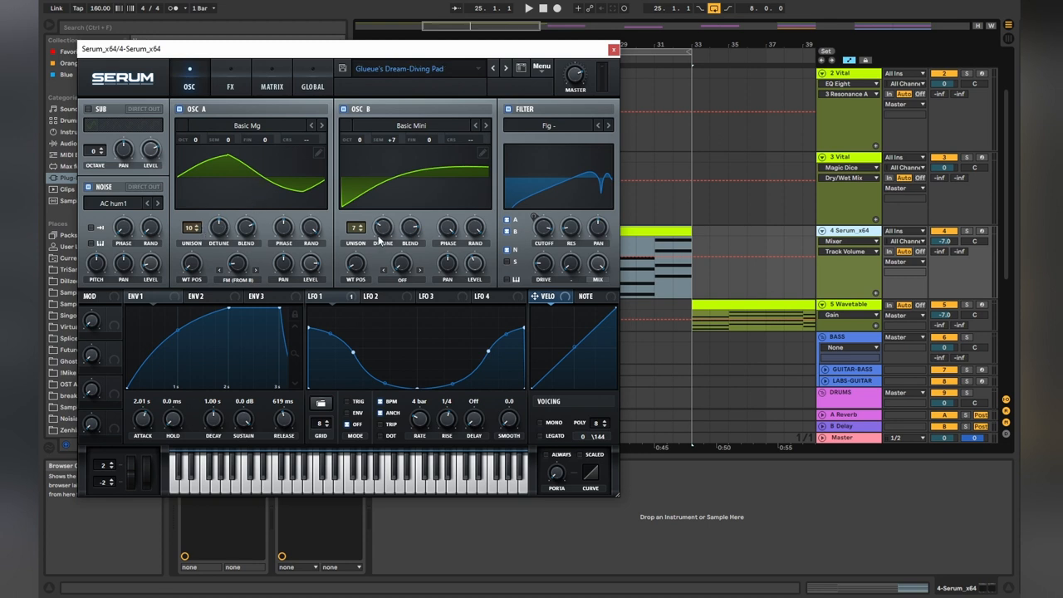
{"action": "mouse_move", "coordinate": [374, 225]}
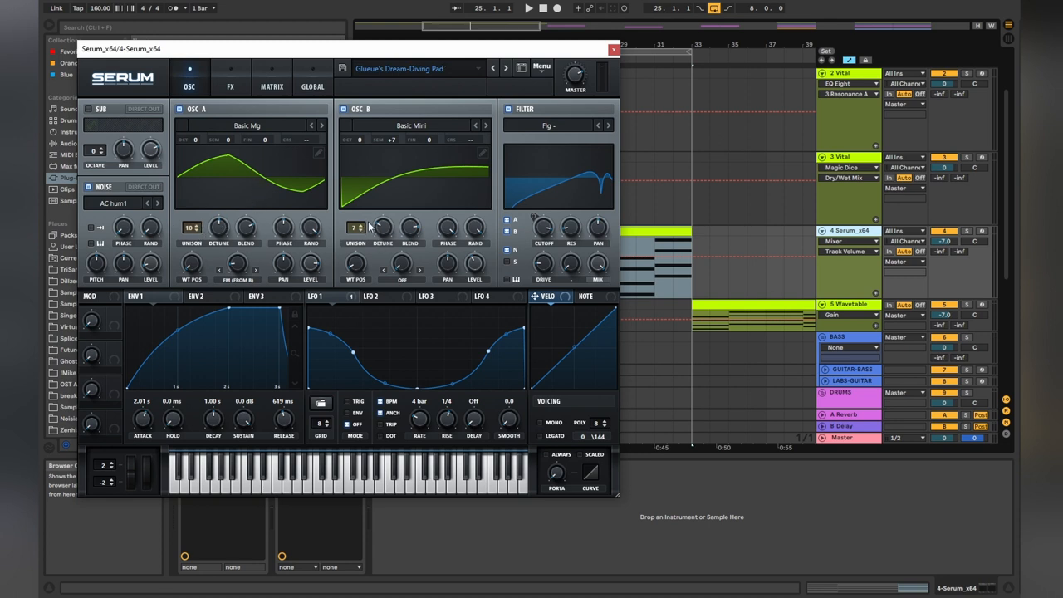
Step: Check OSC B unison, keep the Flg - filter, view FX, then close the Serum window
{"action": "left_click", "coordinate": [553, 125]}
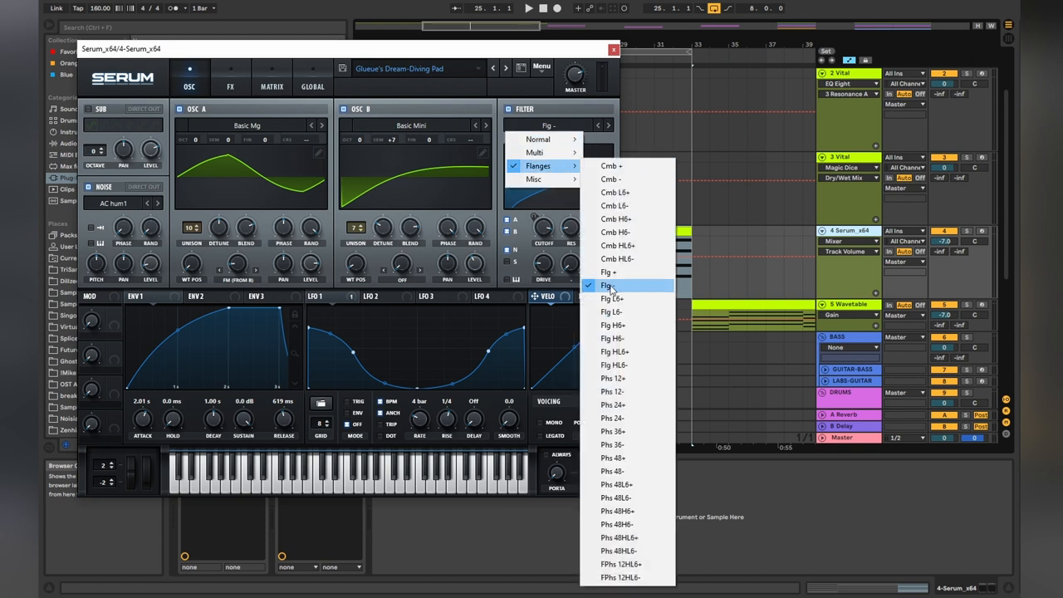
{"action": "left_click", "coordinate": [607, 285]}
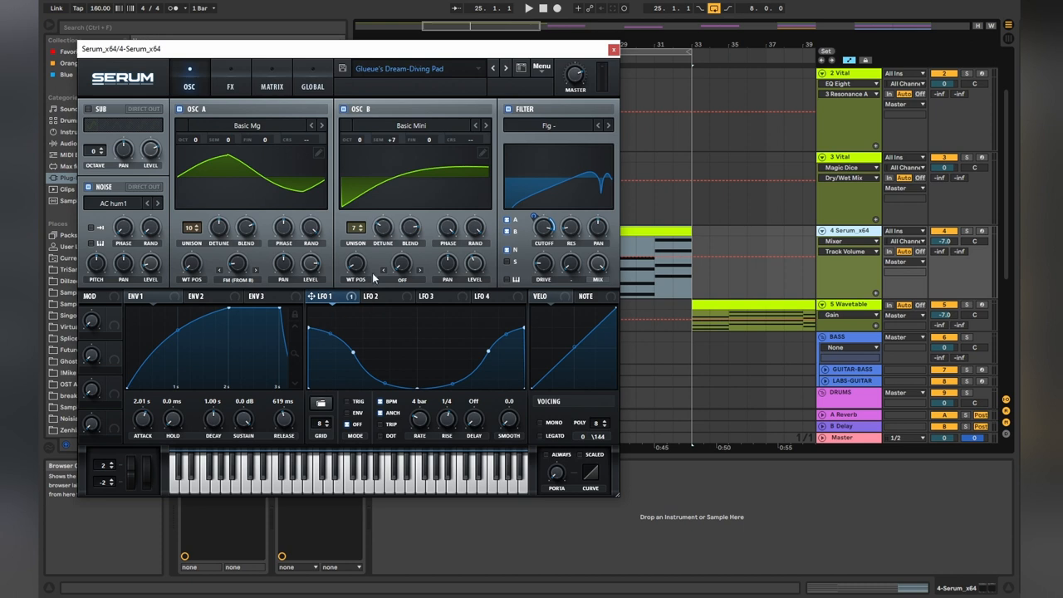
{"action": "left_click", "coordinate": [659, 230]}
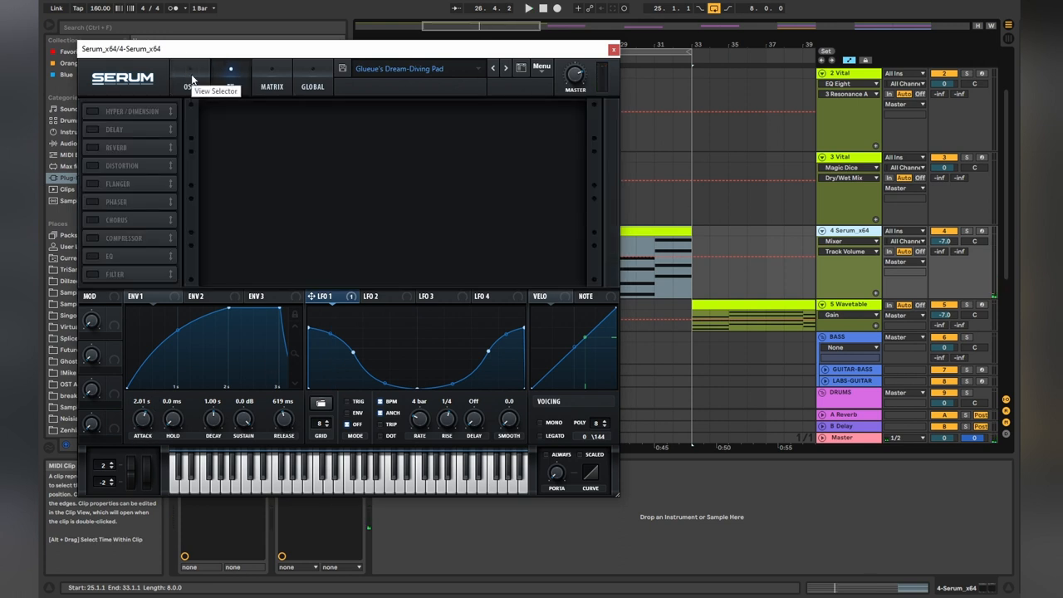
{"action": "left_click", "coordinate": [188, 75]}
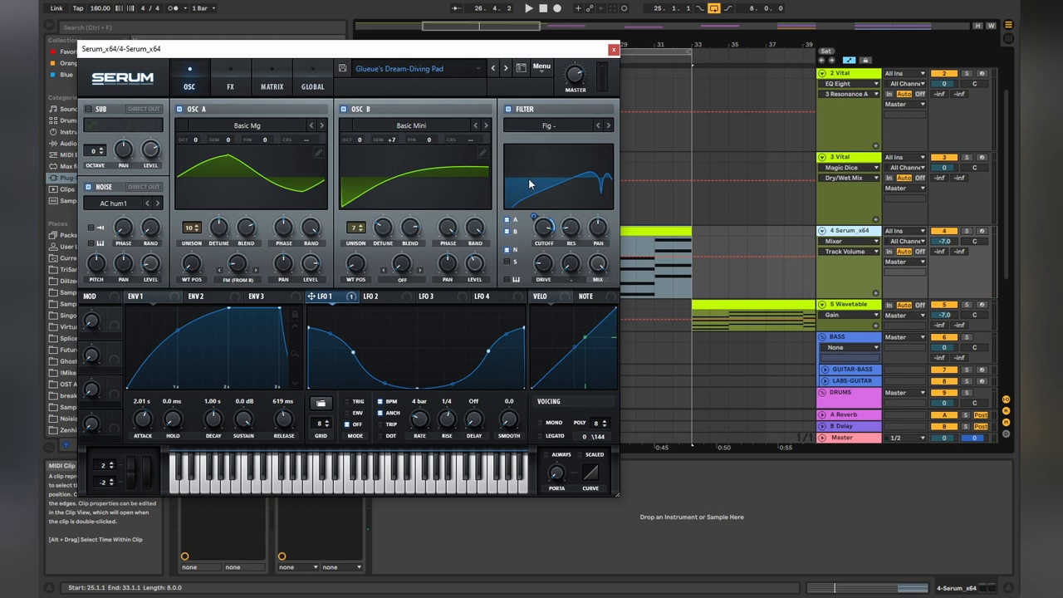
{"action": "left_click", "coordinate": [612, 51]}
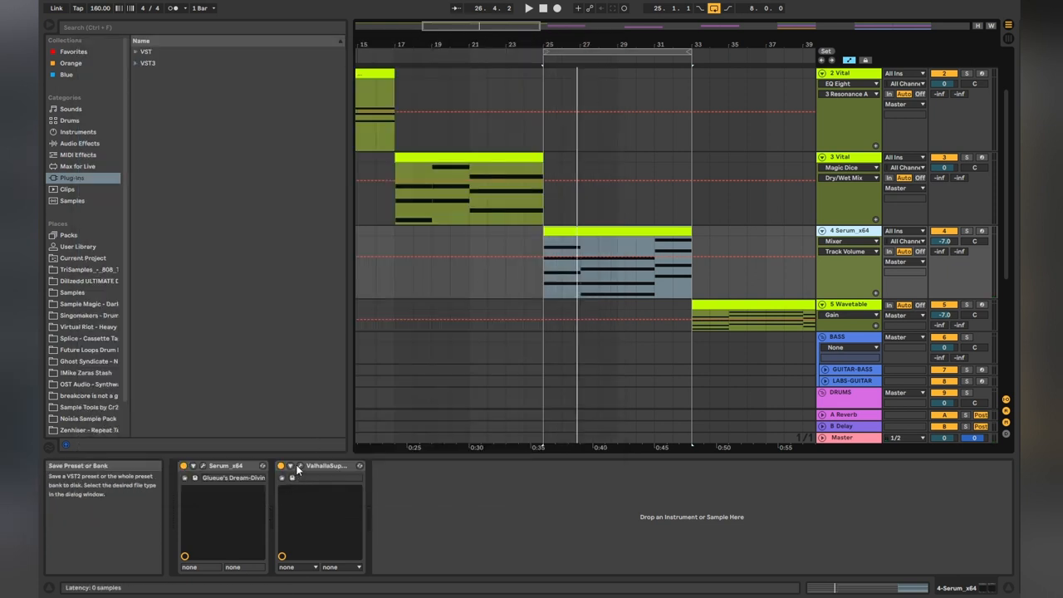
Step: Show Valhalla Supermassive on the Serum track and browse its reverb presets
{"action": "left_click", "coordinate": [297, 467]}
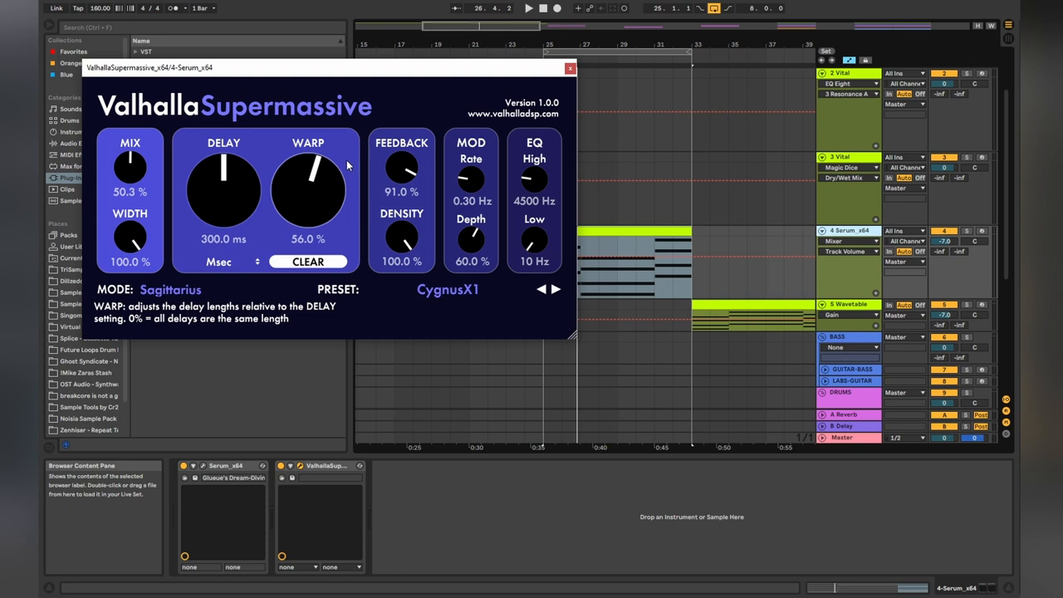
{"action": "left_click", "coordinate": [448, 289]}
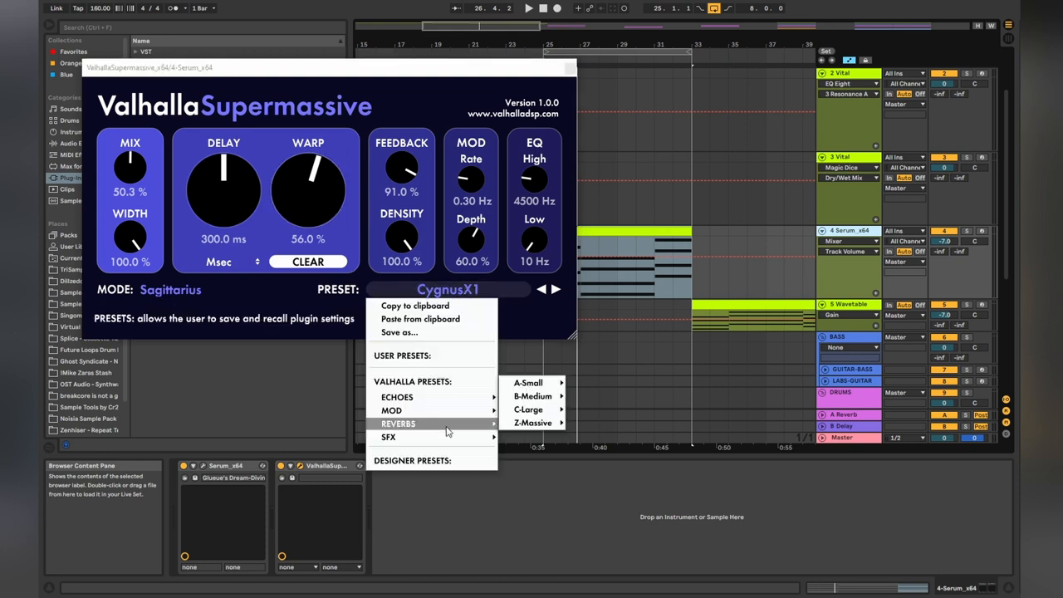
{"action": "mouse_move", "coordinate": [529, 409]}
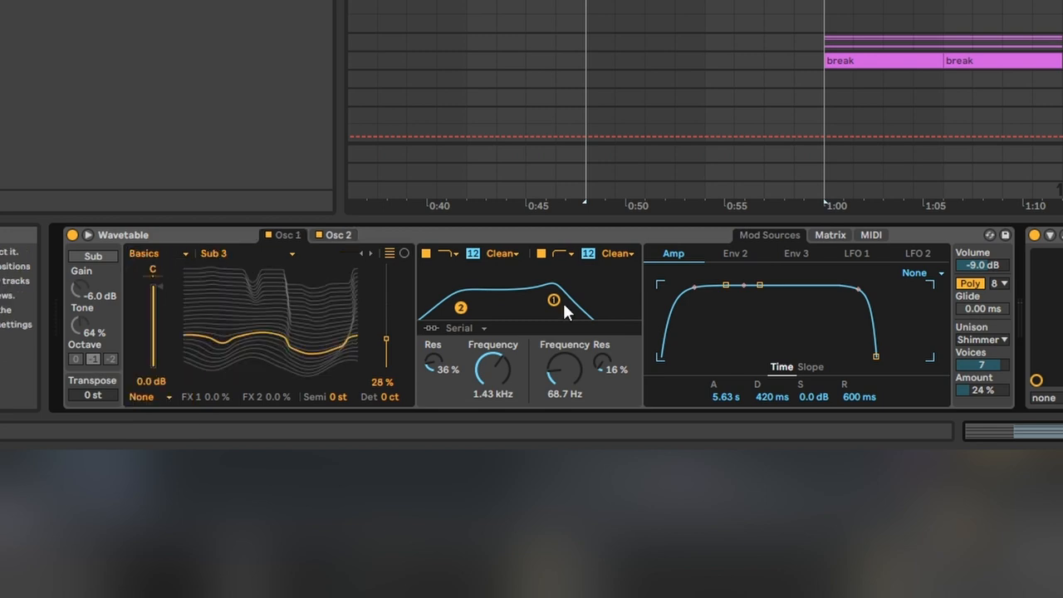
{"action": "mouse_move", "coordinate": [484, 302]}
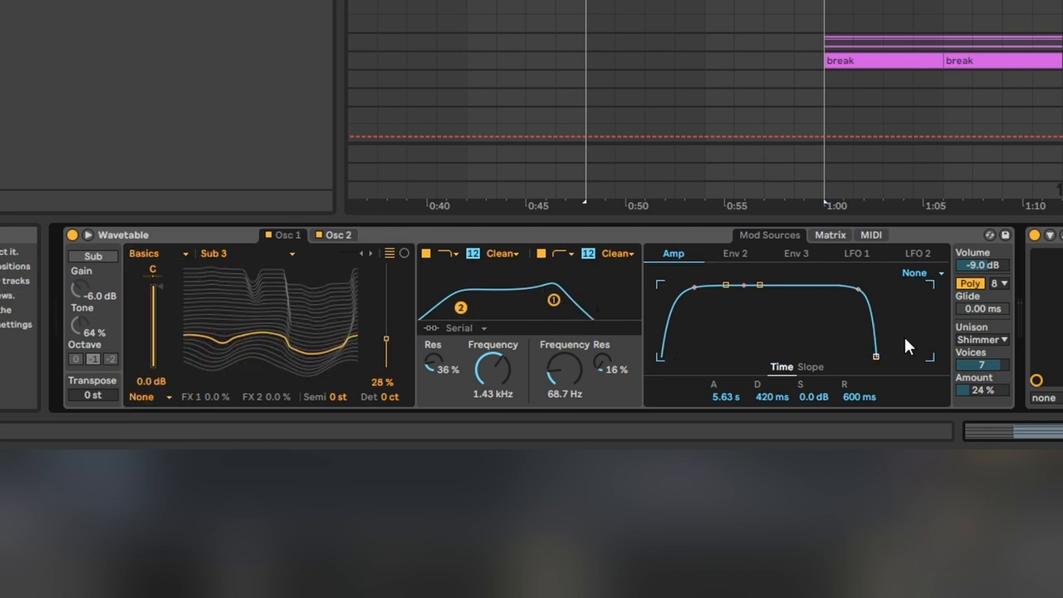
Step: Inspect the Wavetable LFO and mod matrix, check Fracture, then show Supermassive's window
{"action": "left_click", "coordinate": [856, 253]}
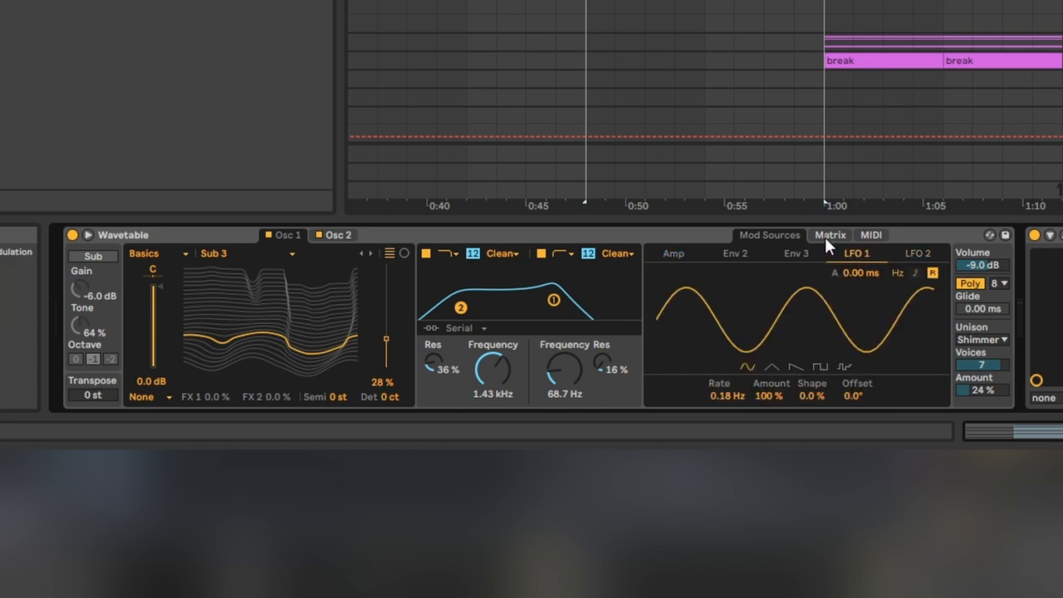
{"action": "left_click", "coordinate": [829, 235]}
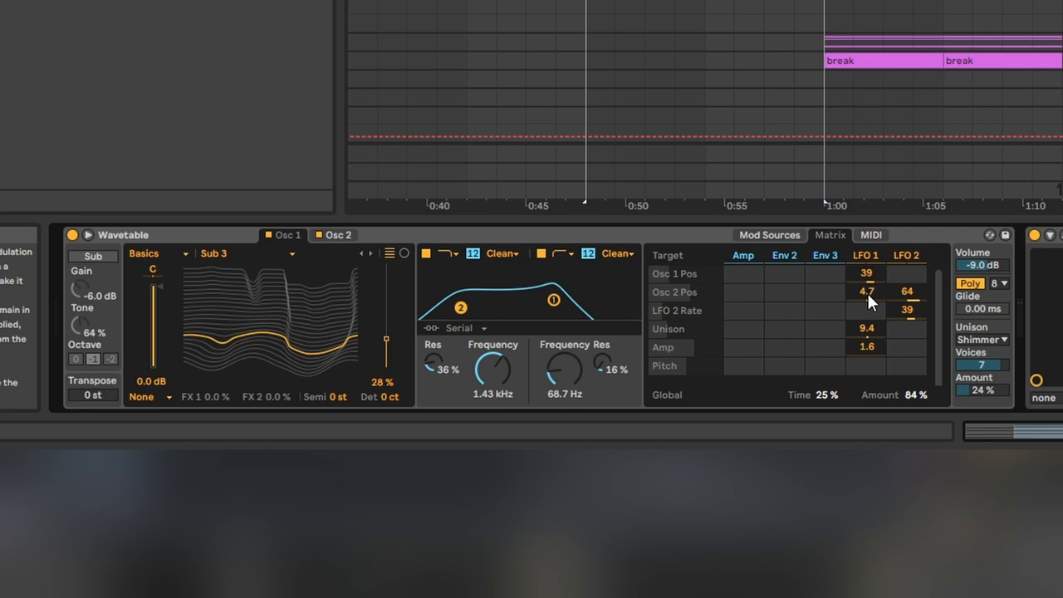
{"action": "mouse_move", "coordinate": [981, 352]}
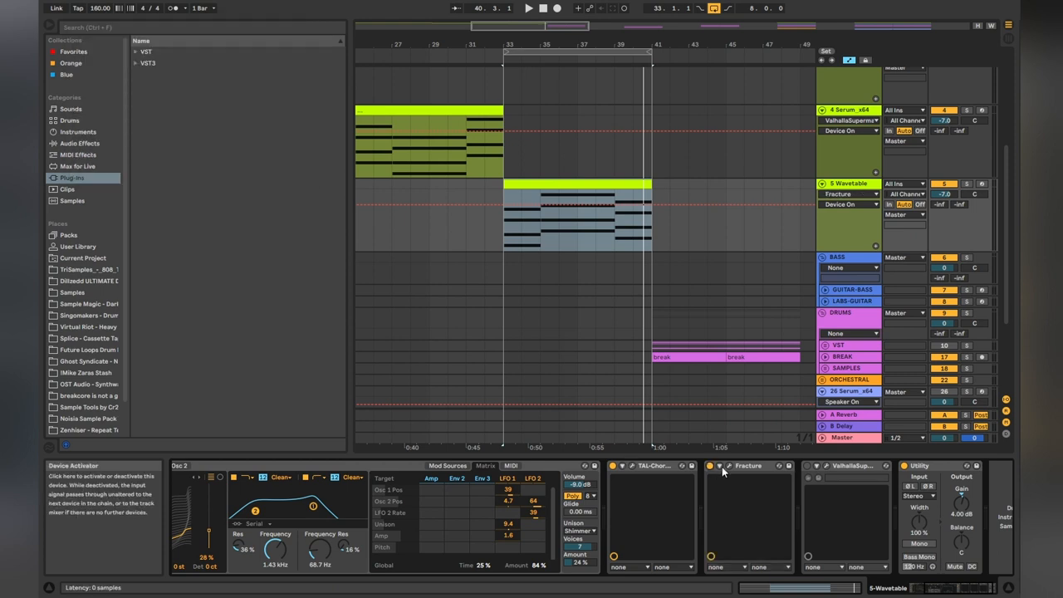
{"action": "left_click", "coordinate": [731, 465]}
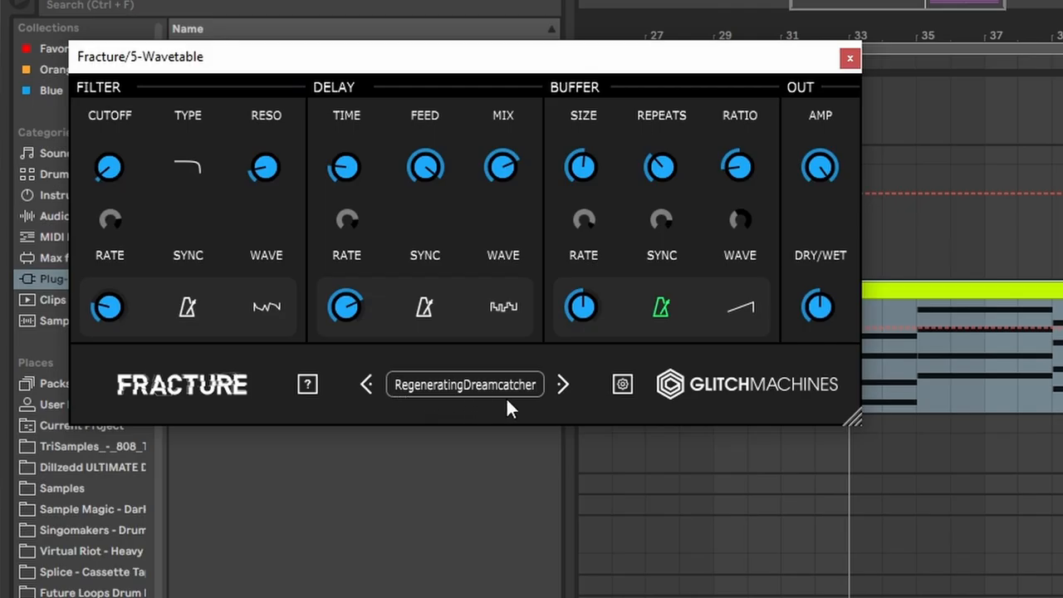
{"action": "left_click", "coordinate": [847, 55]}
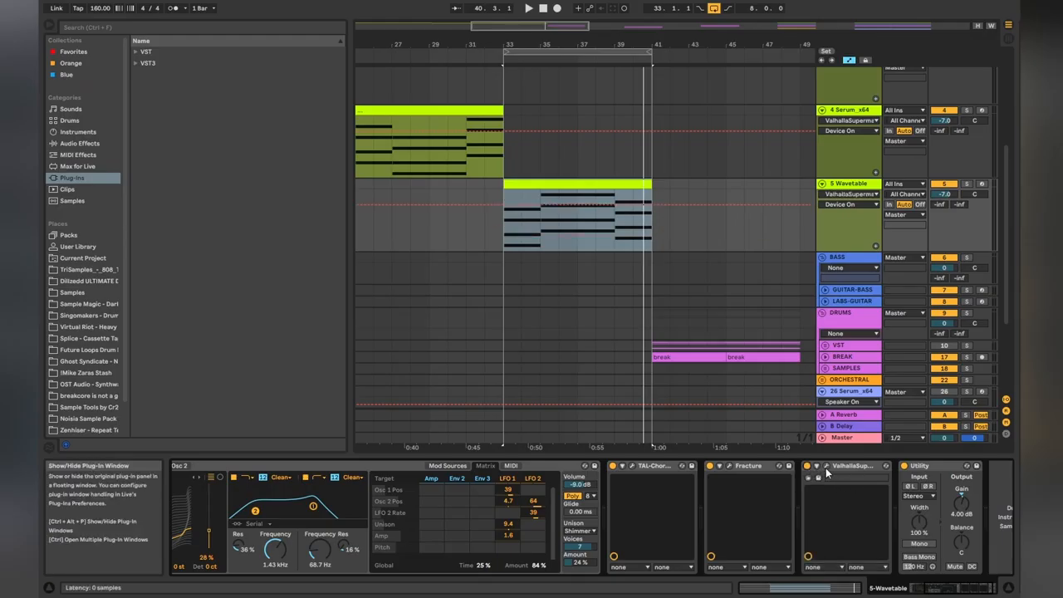
{"action": "left_click", "coordinate": [827, 465]}
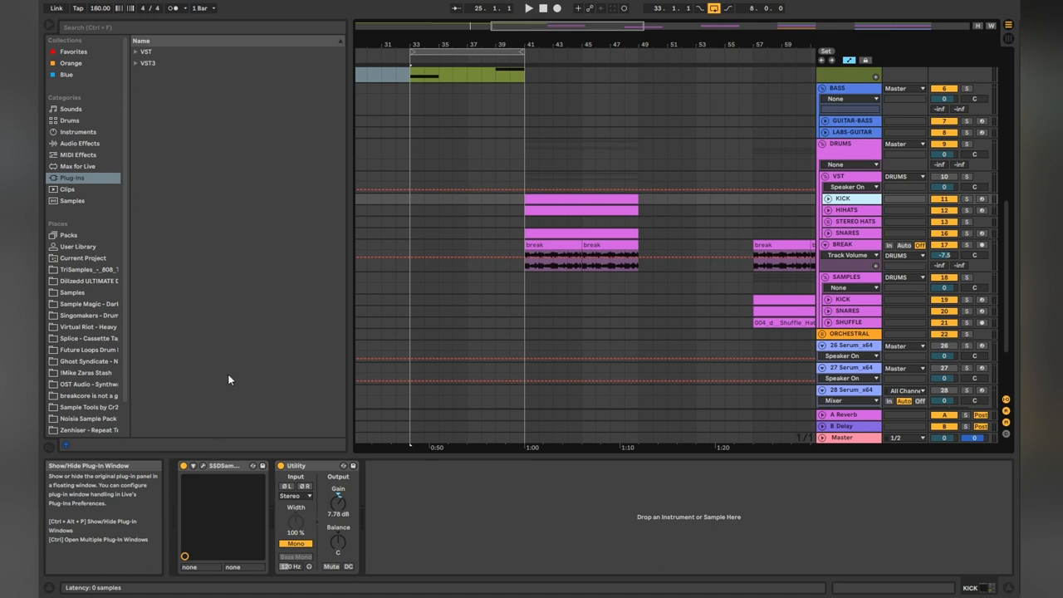
Step: Select the BREAK track to display its soothe2 and Wider devices
{"action": "left_click", "coordinate": [196, 466]}
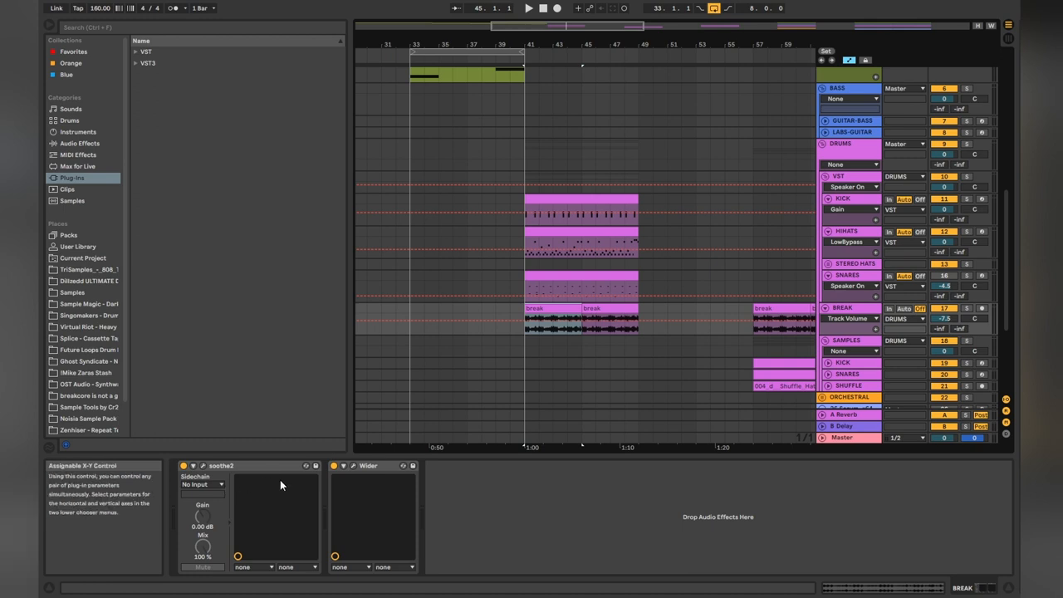
{"action": "left_click", "coordinate": [555, 310]}
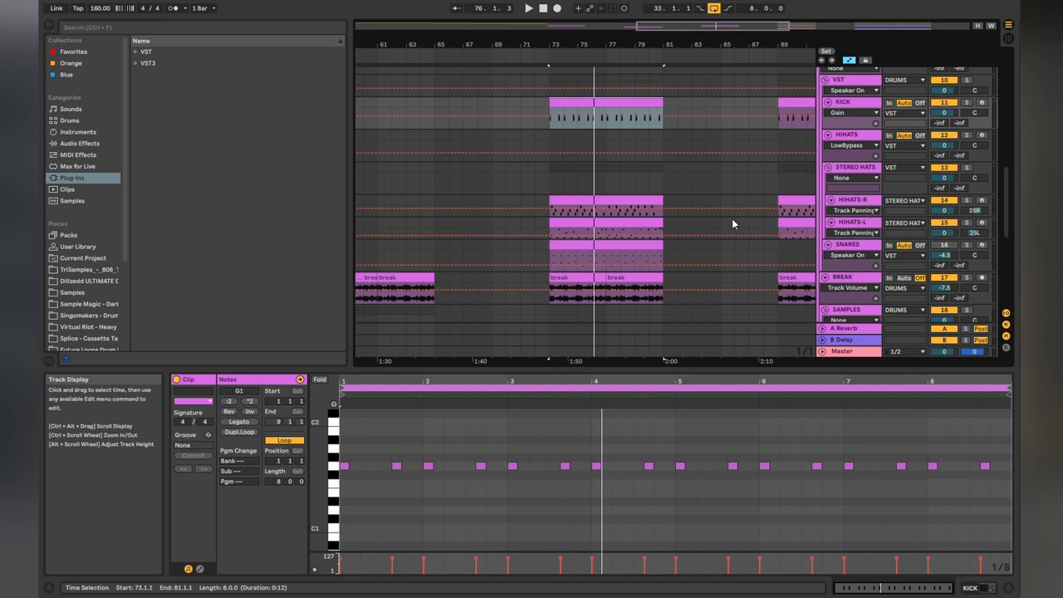
{"action": "mouse_move", "coordinate": [776, 206]}
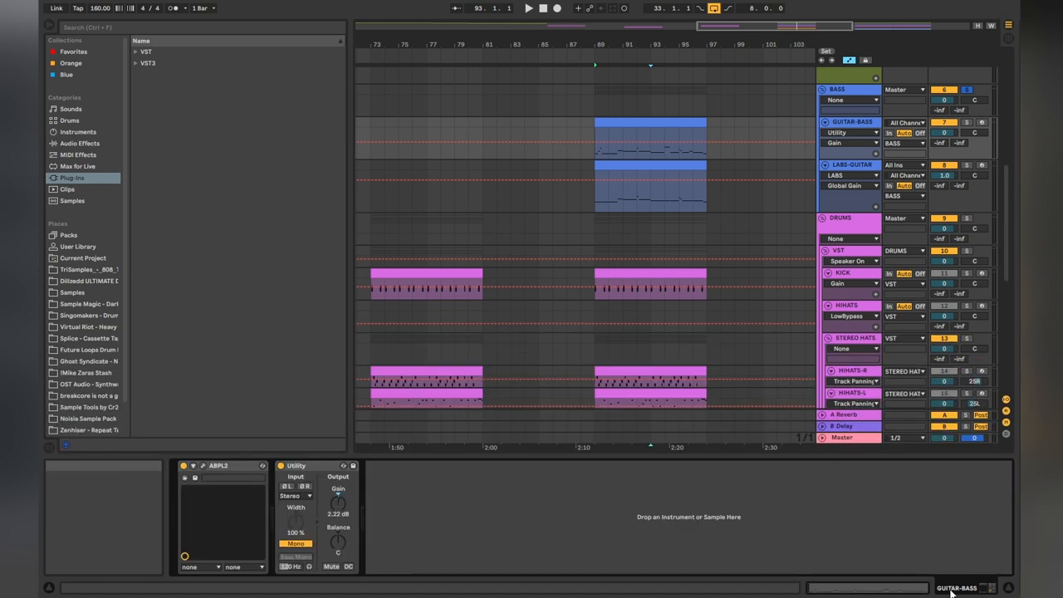
{"action": "mouse_move", "coordinate": [788, 506]}
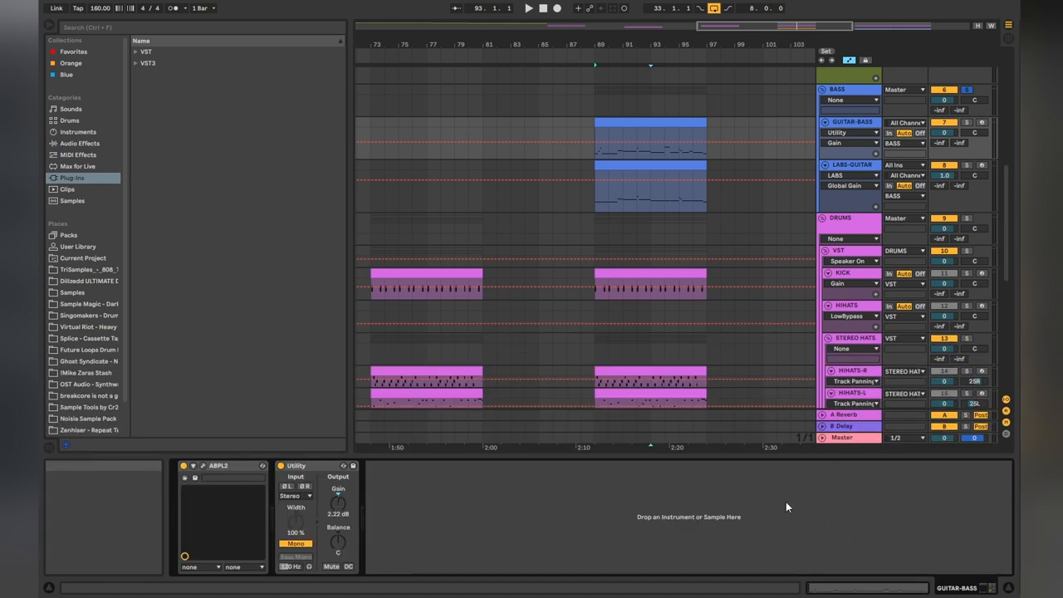
{"action": "mouse_move", "coordinate": [623, 517]}
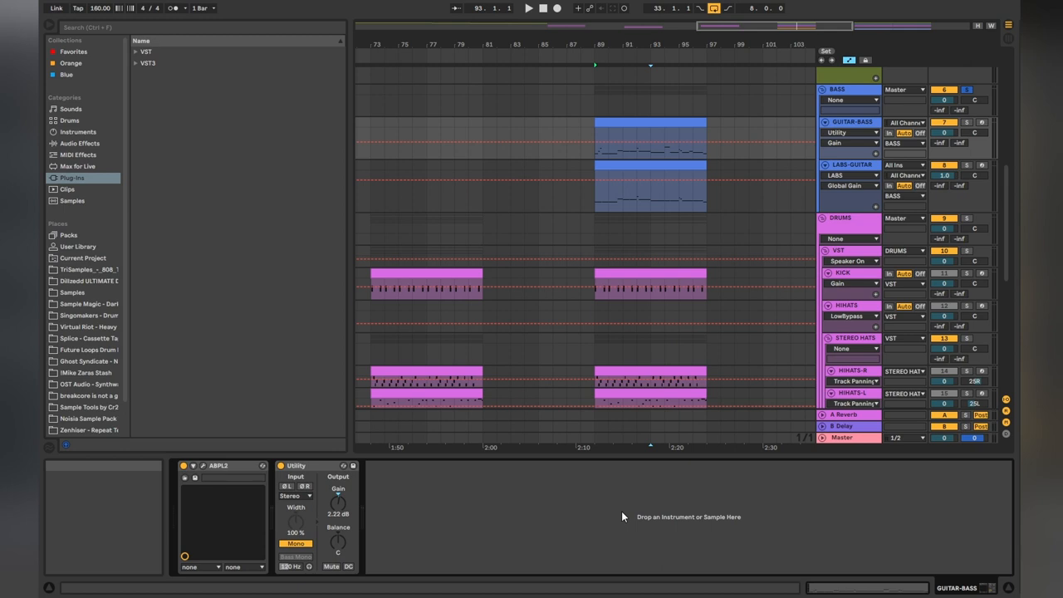
{"action": "mouse_move", "coordinate": [205, 469]}
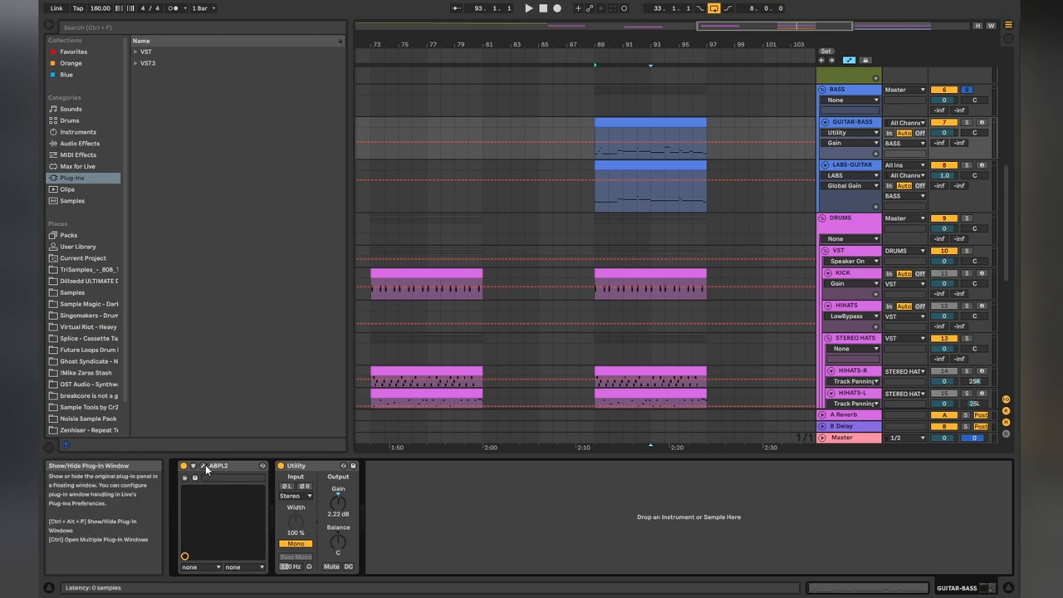
Step: Show the ABPL2 plug-in window on the GUITAR-BASS track
{"action": "left_click", "coordinate": [203, 467]}
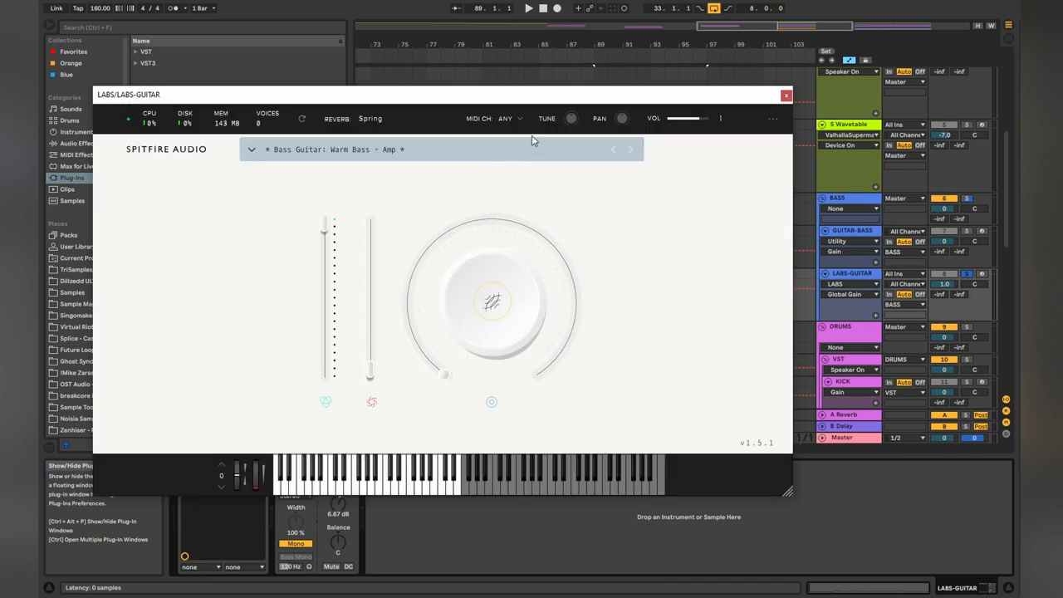
{"action": "mouse_move", "coordinate": [428, 153]}
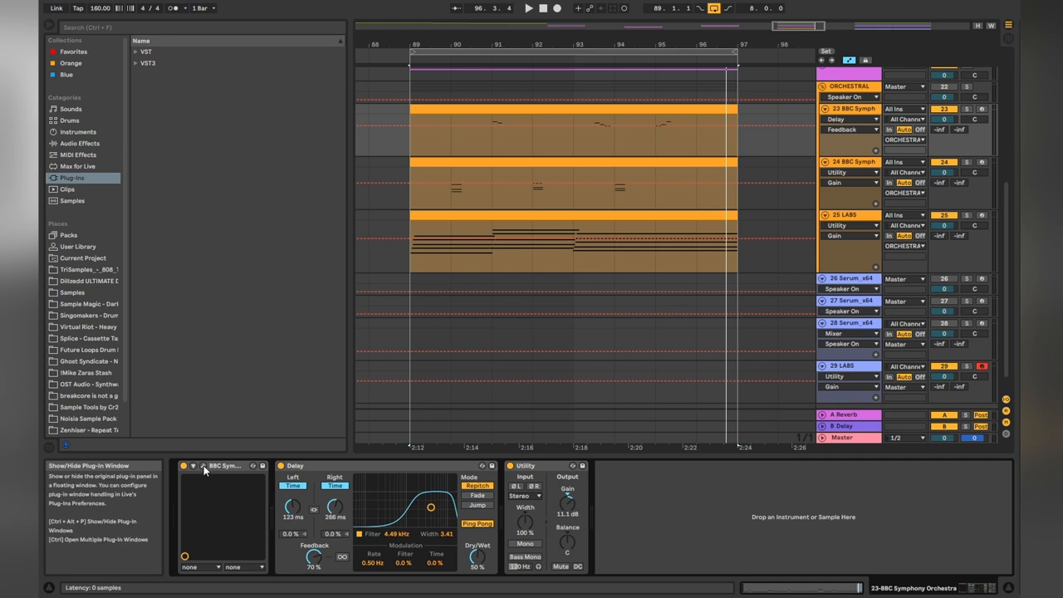
Step: Show the BBC Symphony Orchestra window with Woodwinds: Piccolo staccatissimo loaded
{"action": "left_click", "coordinate": [203, 470]}
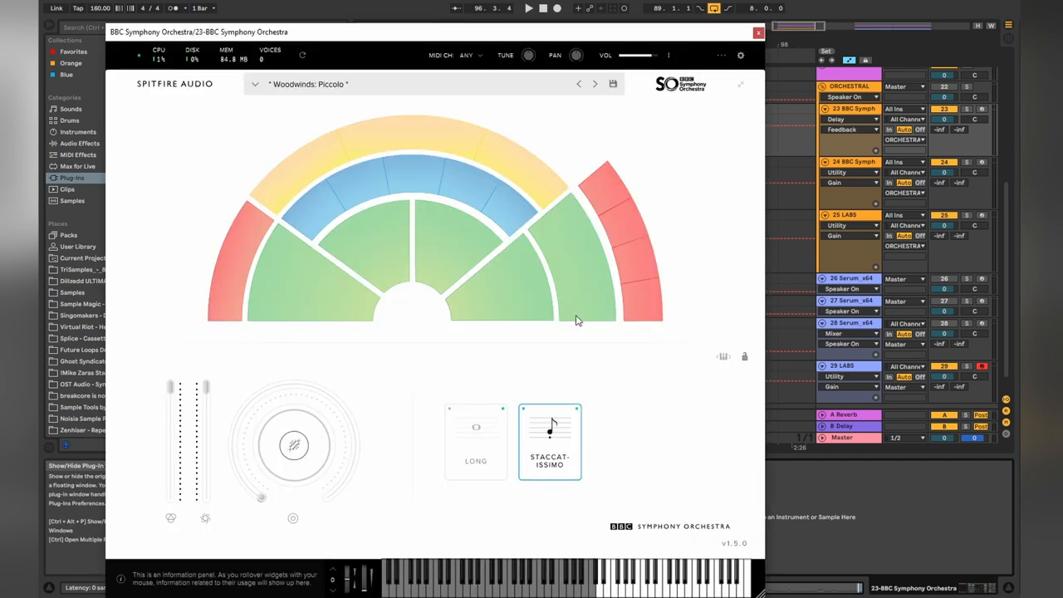
{"action": "mouse_move", "coordinate": [691, 212]}
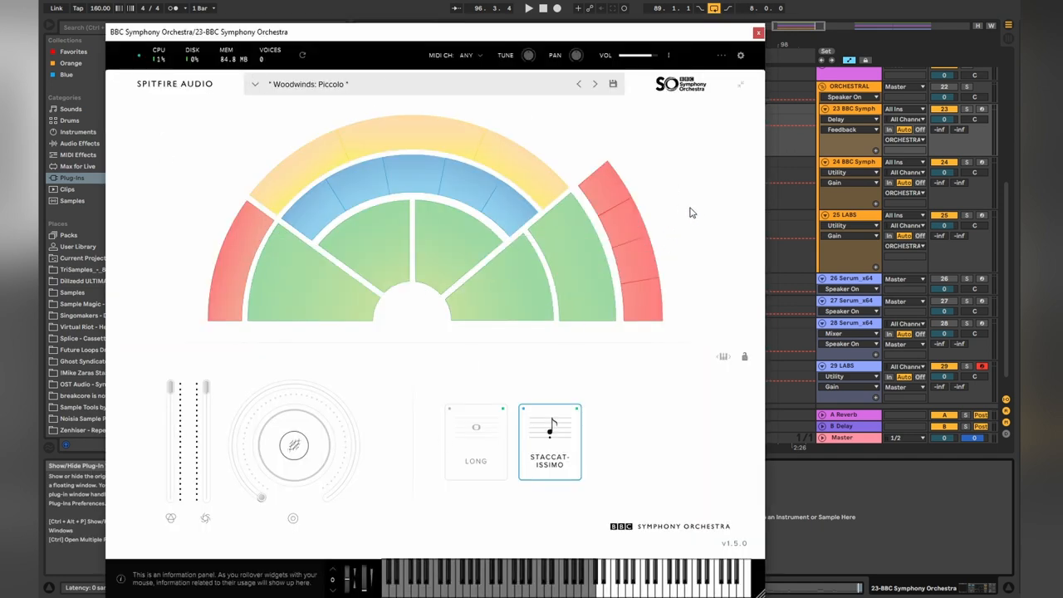
{"action": "mouse_move", "coordinate": [482, 185]}
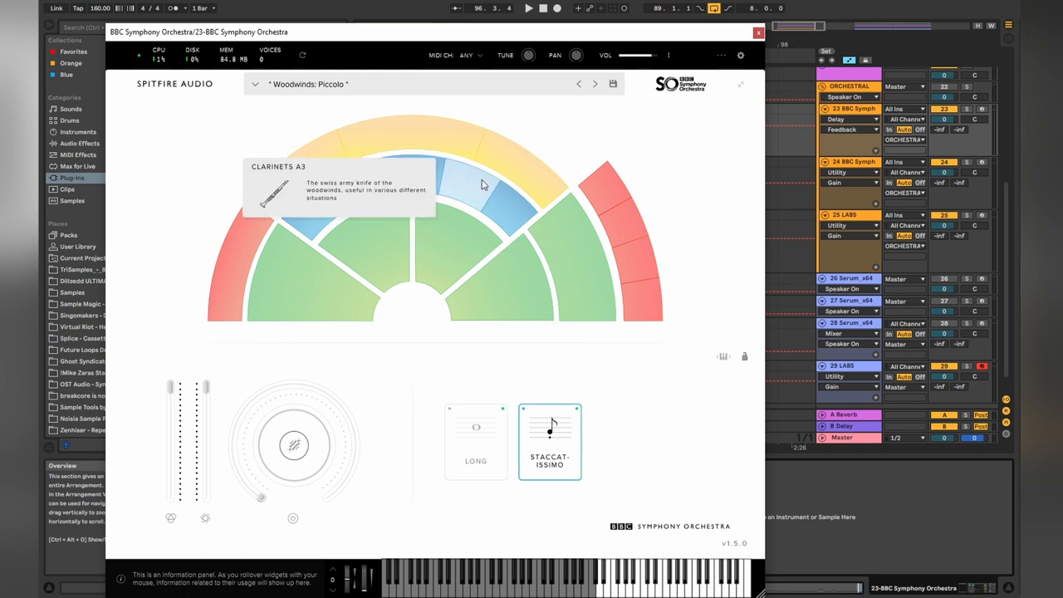
{"action": "mouse_move", "coordinate": [670, 268]}
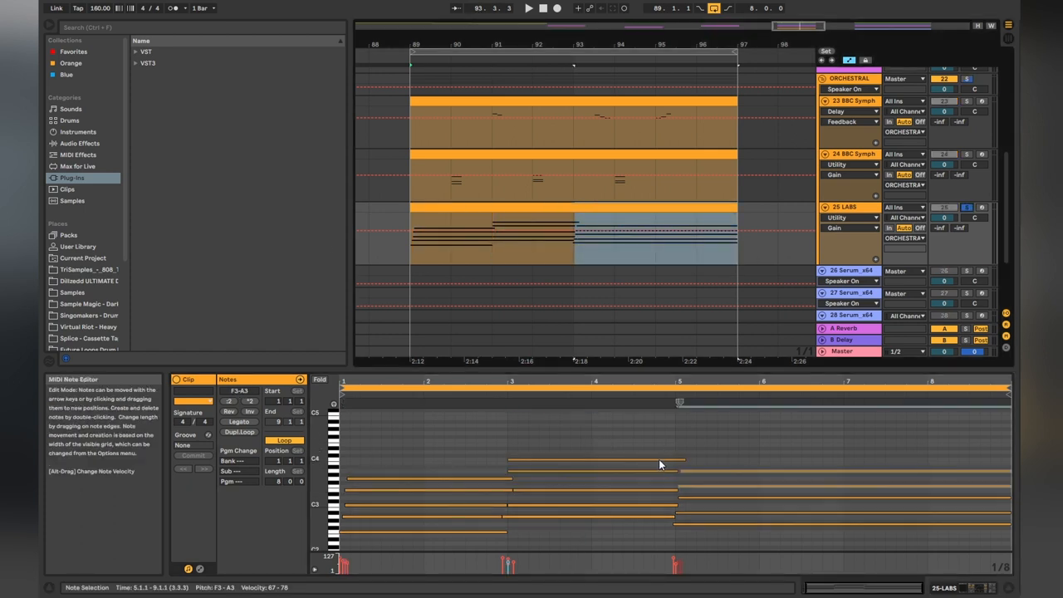
Step: Select a chord note in the 25 LABS clip's MIDI Note Editor
{"action": "left_click", "coordinate": [528, 9]}
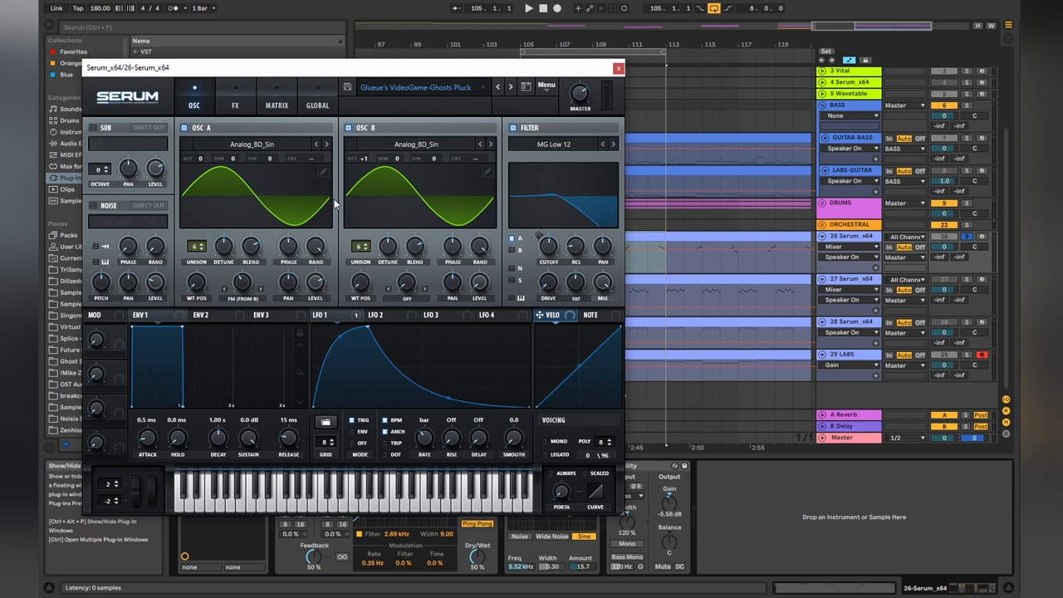
{"action": "mouse_move", "coordinate": [433, 211]}
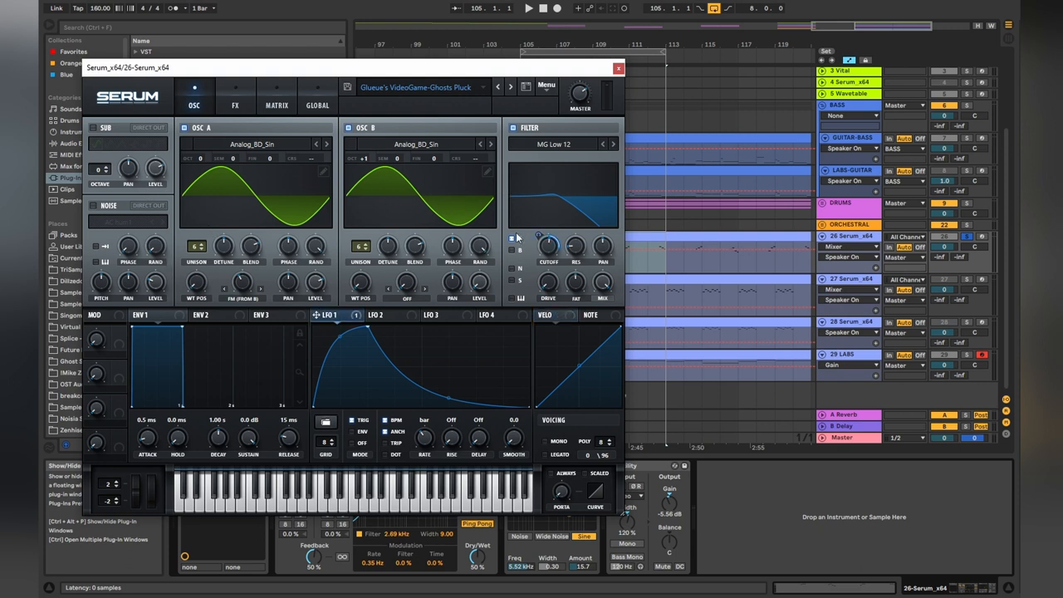
Step: Open track 26's Serum window showing the VideoGame-Ghosts Pluck preset
{"action": "left_click", "coordinate": [235, 99]}
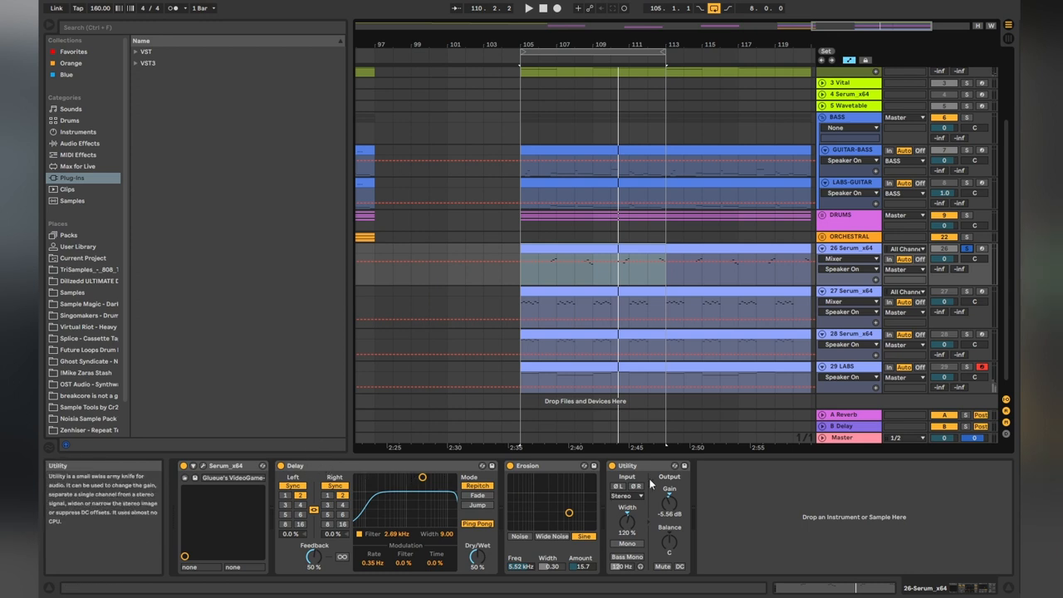
Step: Set track 27's Erosion frequency to about 2.54 kHz and open Serum's Init editor
{"action": "left_click", "coordinate": [529, 466]}
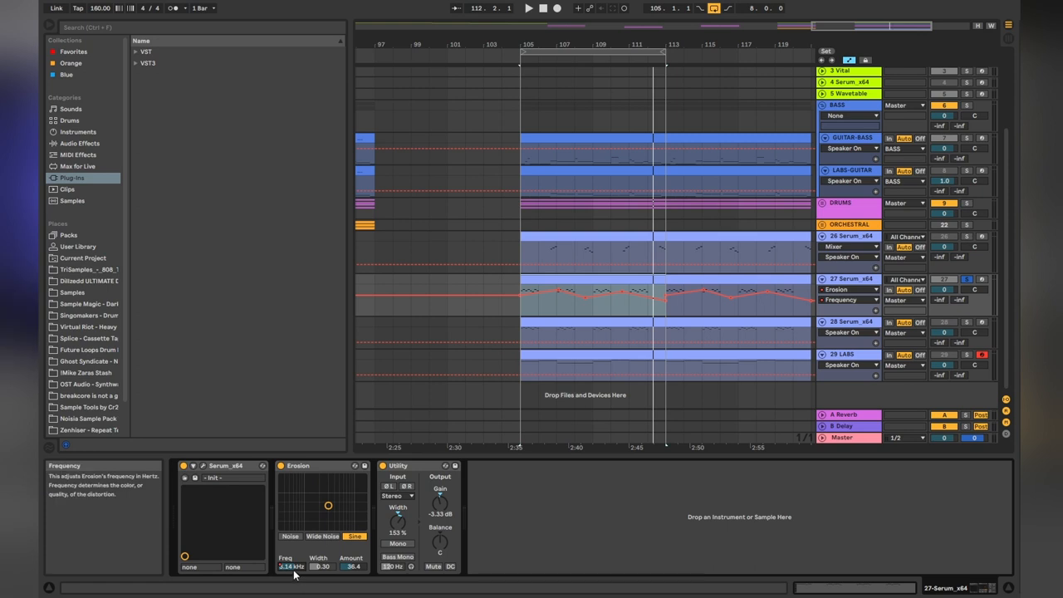
{"action": "mouse_move", "coordinate": [408, 513]}
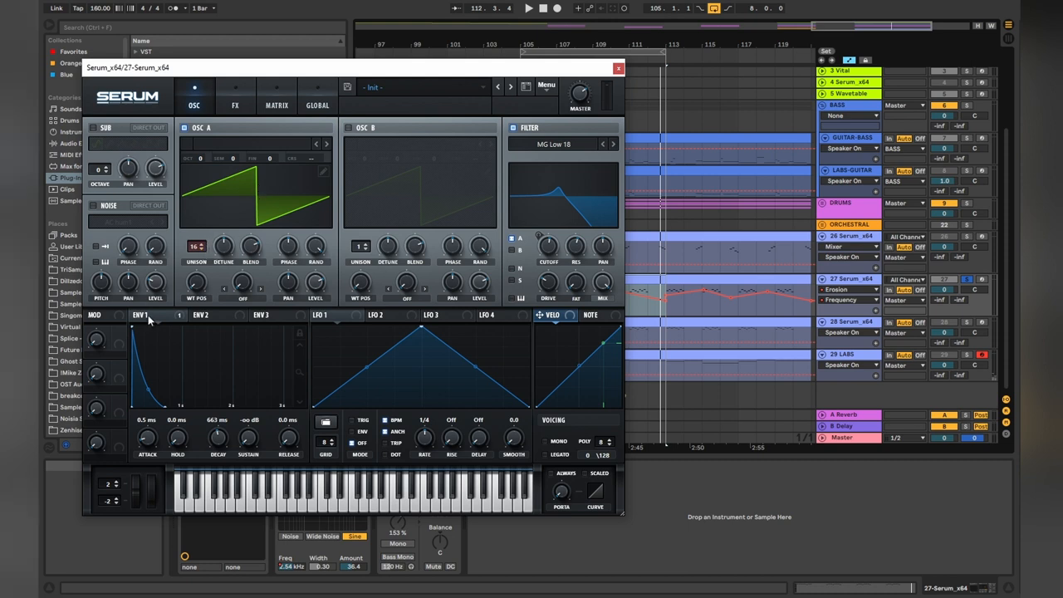
Step: Close track 27's Serum and open track 28's Serum with SY Arcader [FP]
{"action": "left_click", "coordinate": [141, 316]}
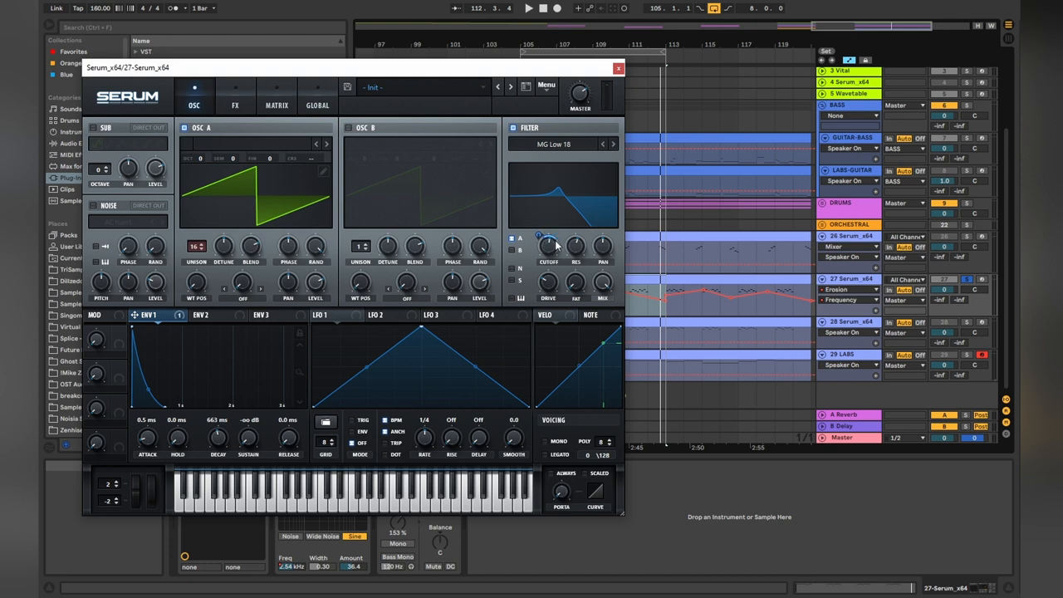
{"action": "left_click", "coordinate": [235, 104]}
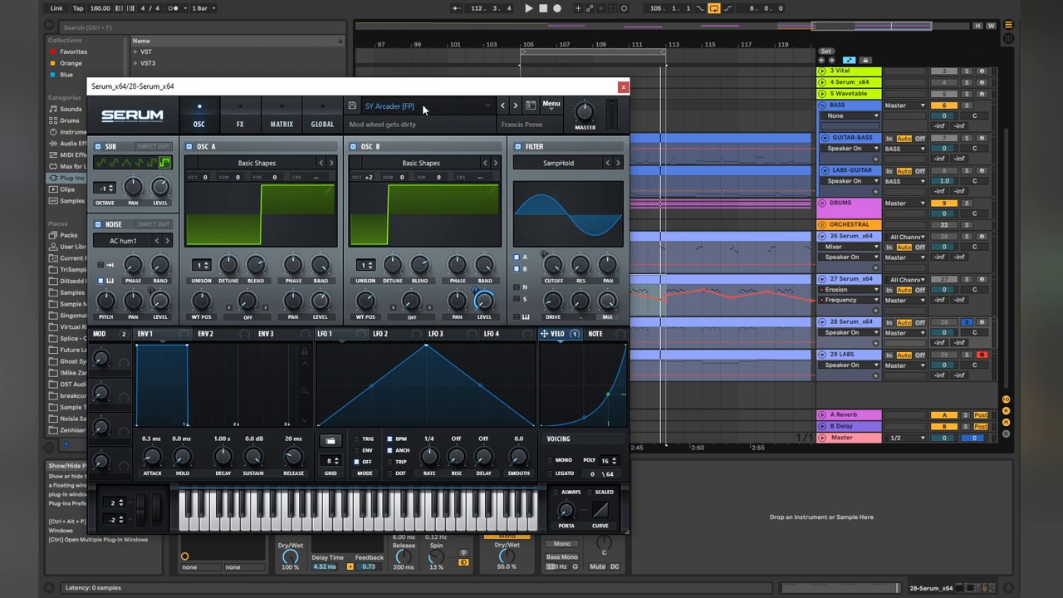
{"action": "left_click", "coordinate": [625, 86]}
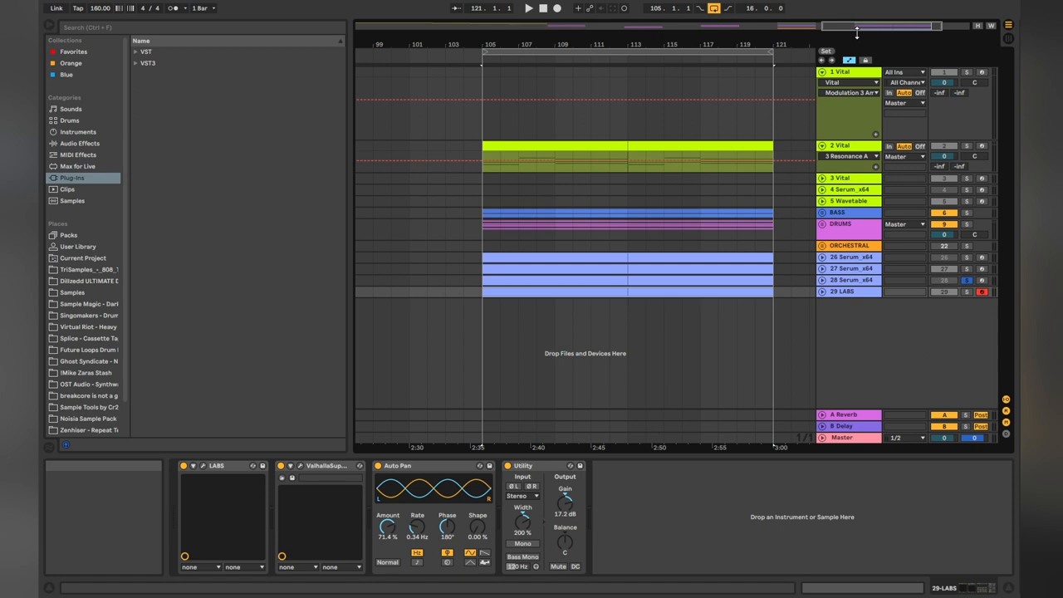
{"action": "mouse_move", "coordinate": [858, 32]}
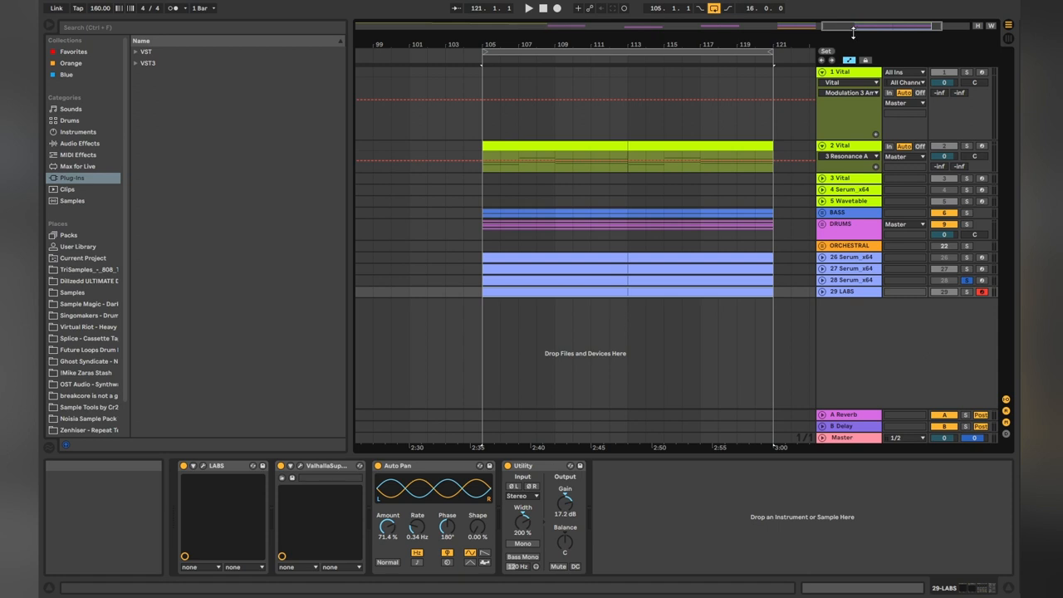